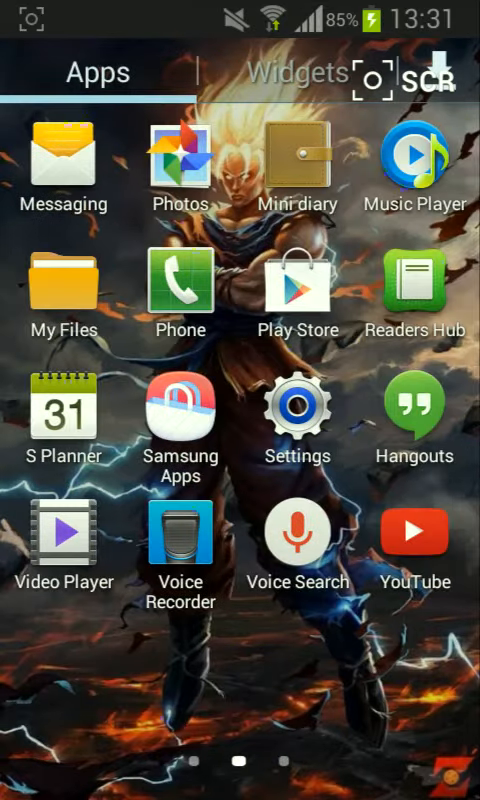
Step: Launch the Play Store from the home screen app grid
left_click(296, 288)
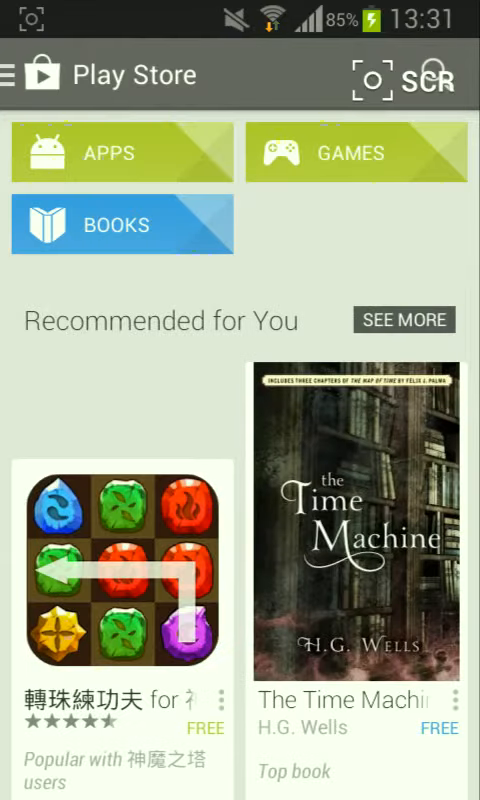
Step: Search 'no crop instagram', view the No Crop listing, and launch the installed app
left_click(126, 76)
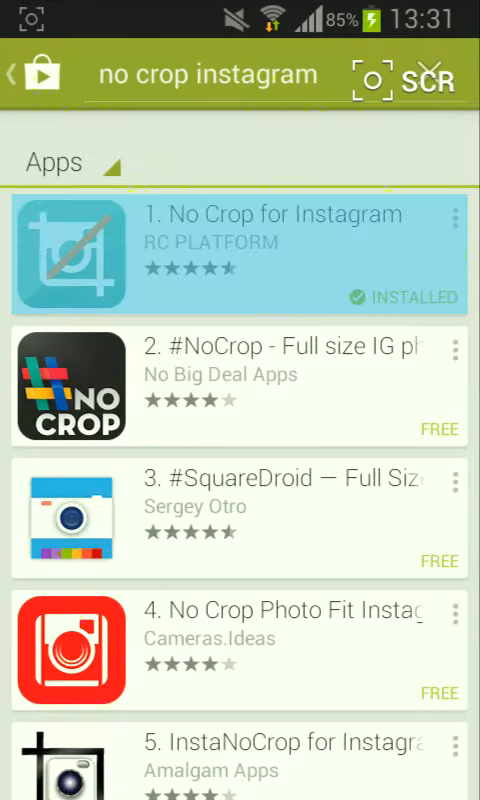
left_click(240, 252)
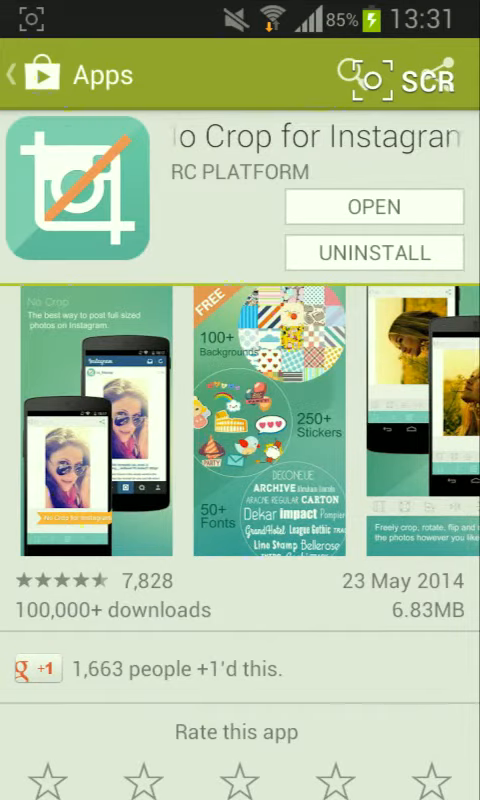
scroll("down", 3)
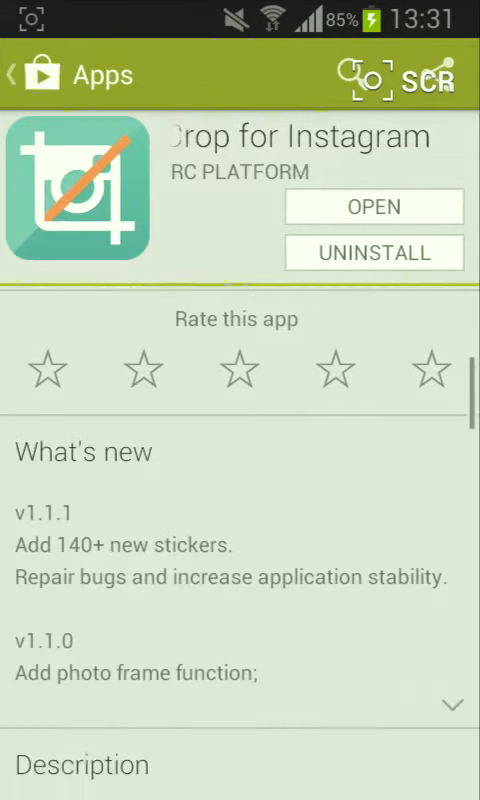
scroll("down", 3)
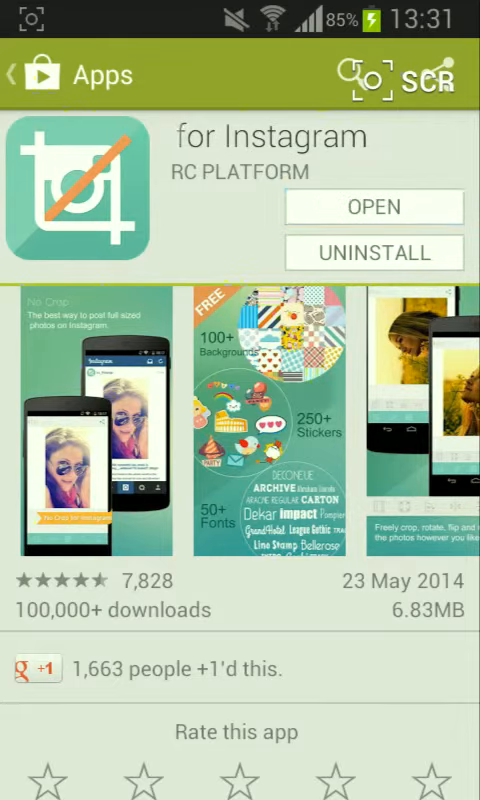
left_click(374, 206)
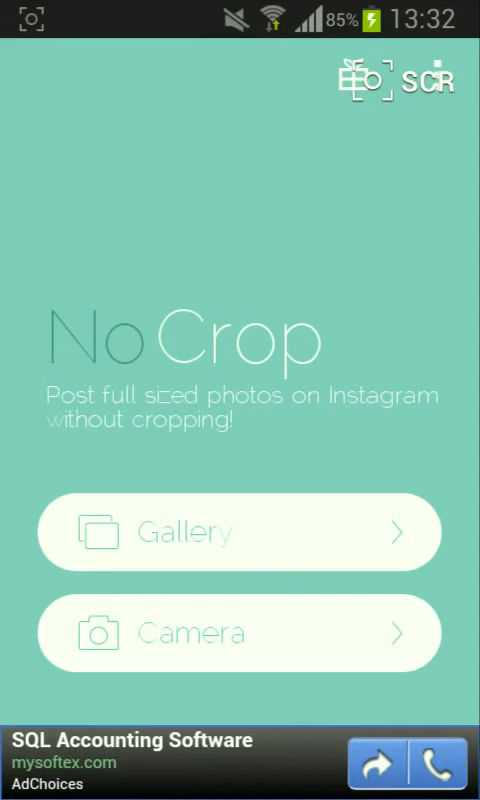
Step: Take a camera photo of the patterned floor and load it into the editor
left_click(240, 530)
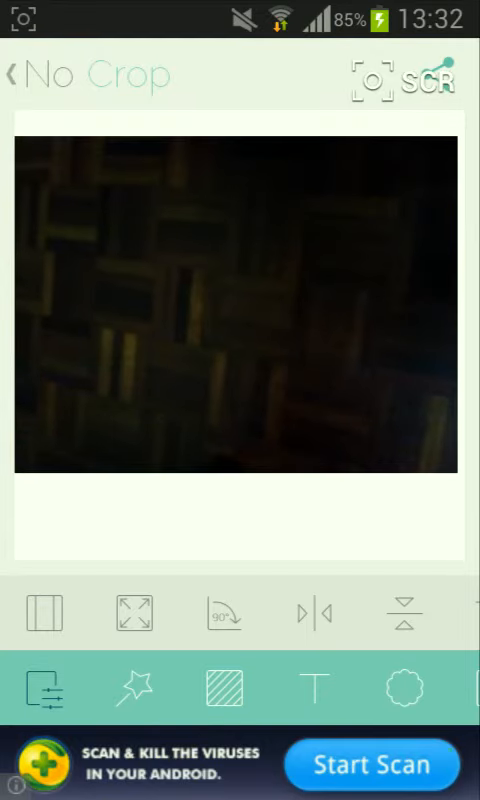
Step: Set the square background colour to pink from the colour grid
left_click(224, 690)
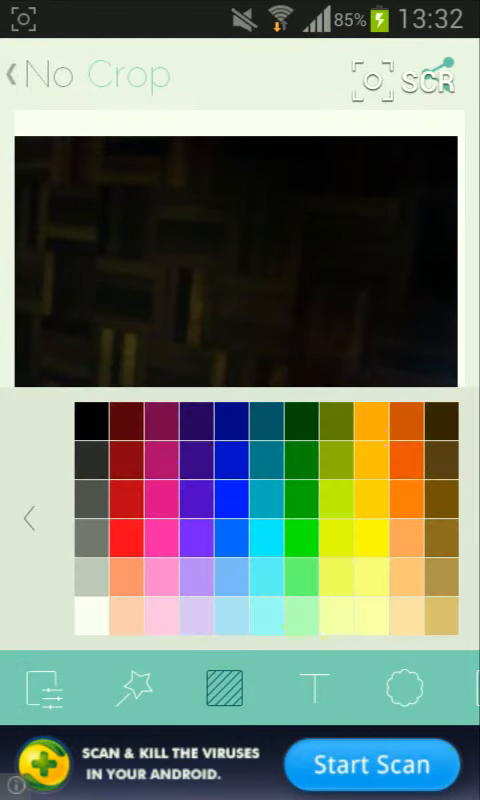
left_click(160, 536)
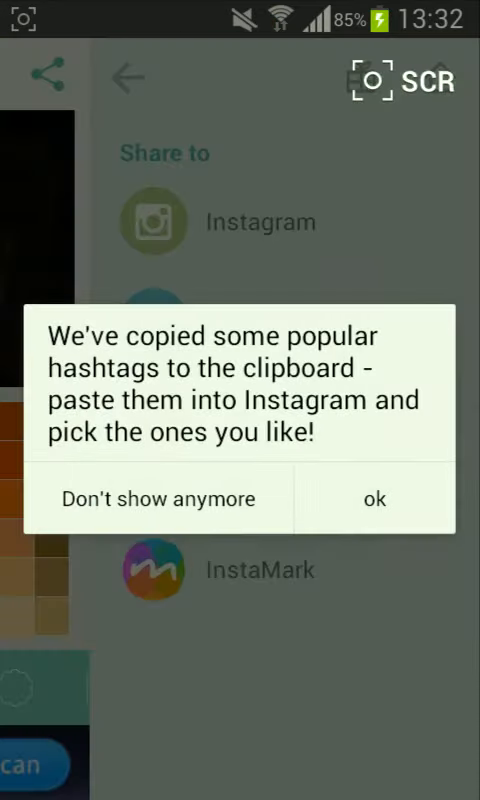
Step: Dismiss the hashtags notice, share to Instagram and accept the crop to reach filters
left_click(374, 500)
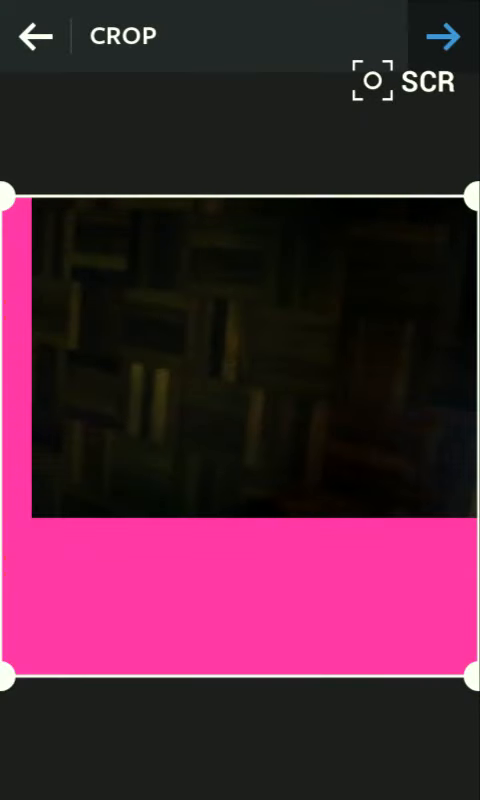
left_click(444, 36)
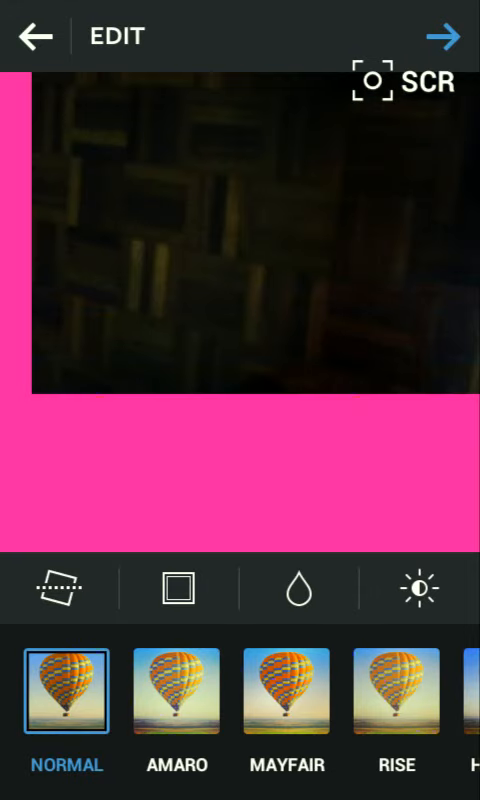